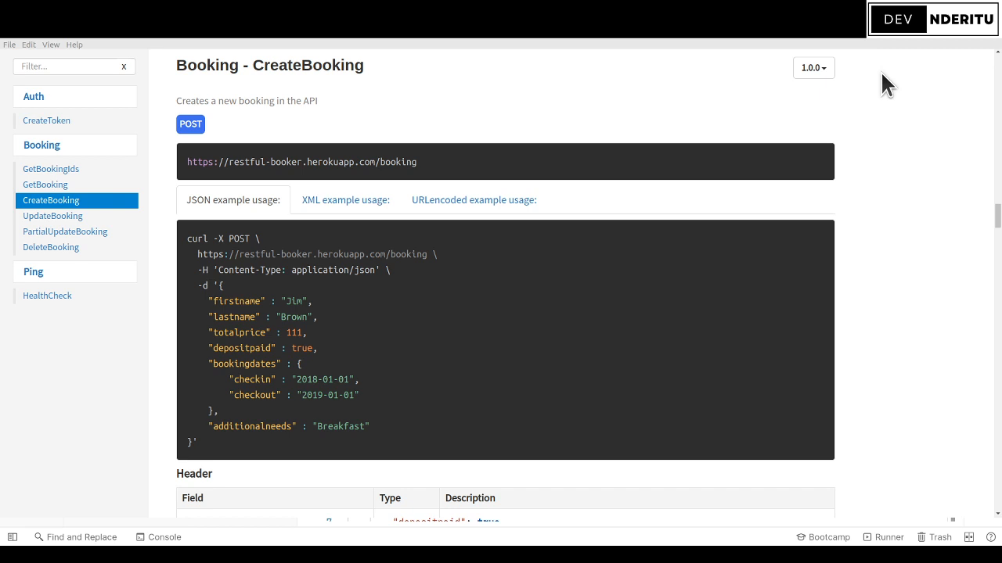
mouse_move(216, 175)
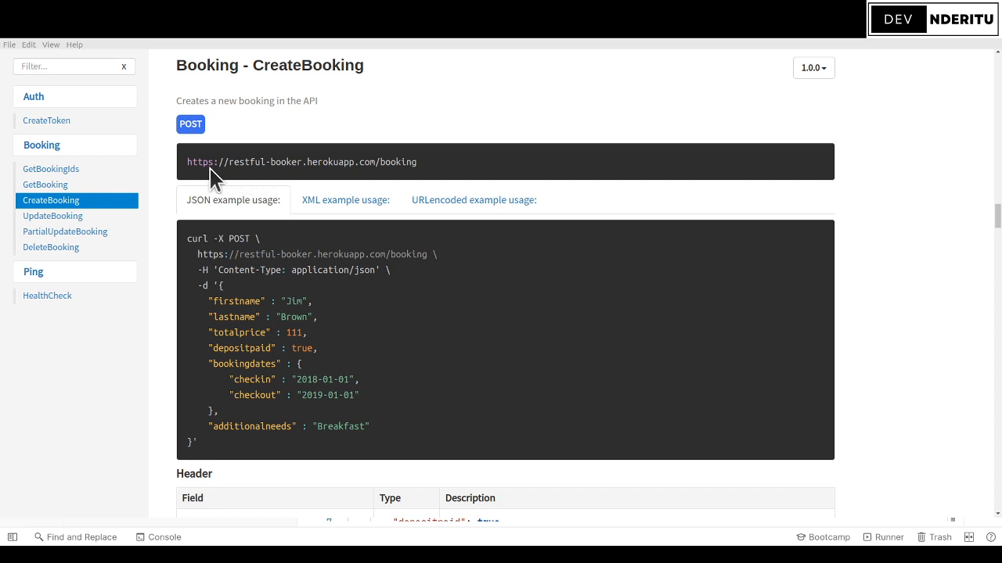
mouse_move(382, 175)
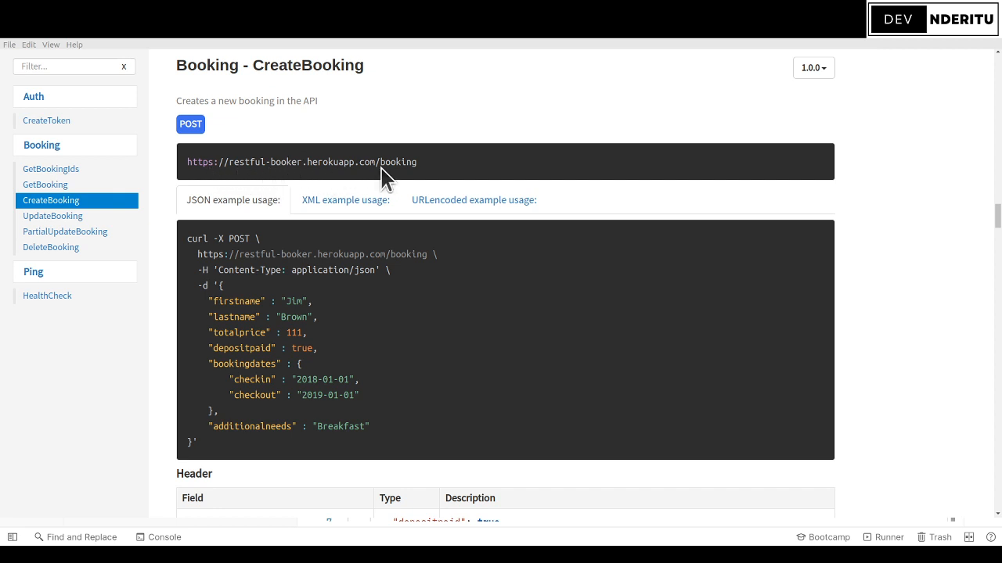
mouse_move(363, 186)
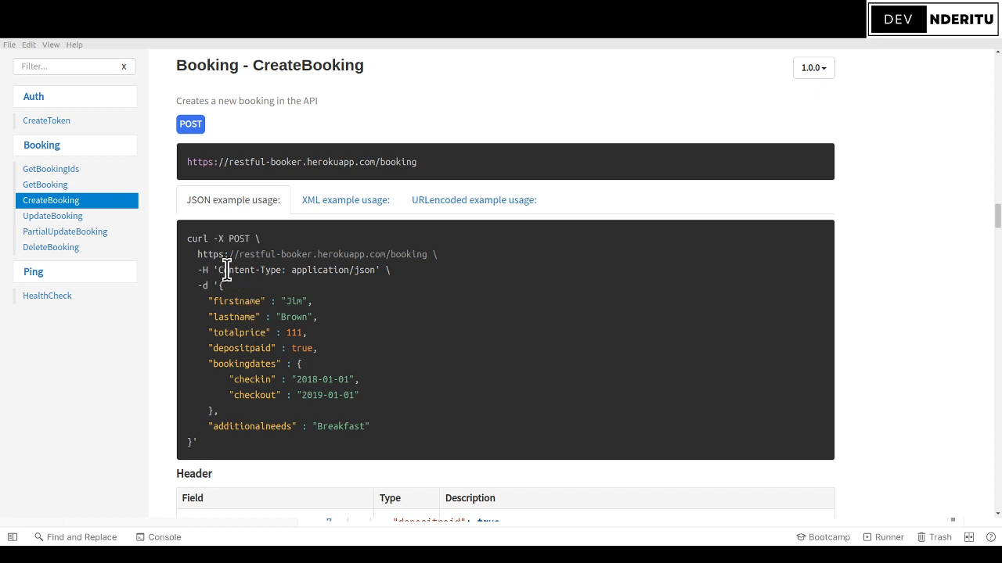
mouse_move(402, 309)
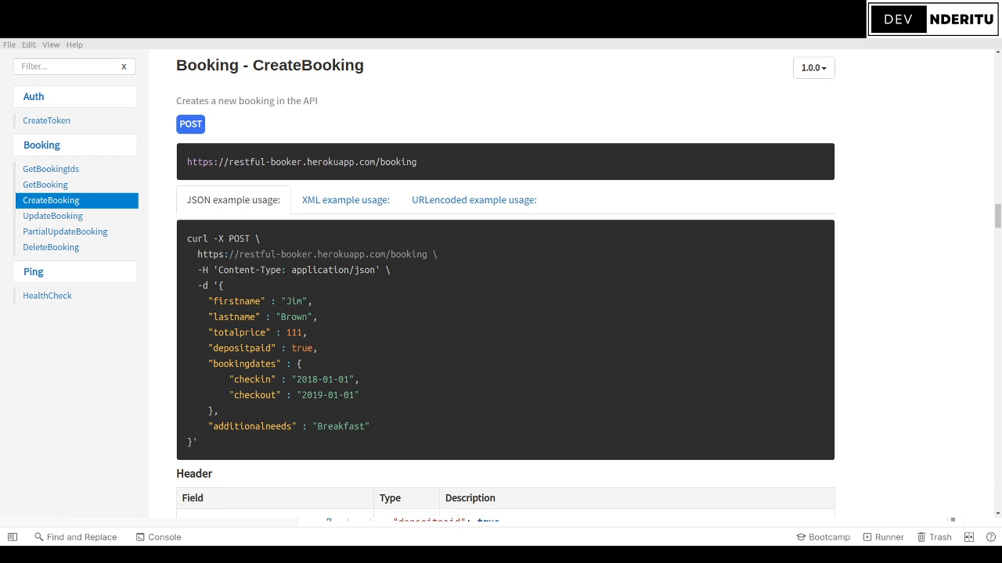
mouse_move(185, 206)
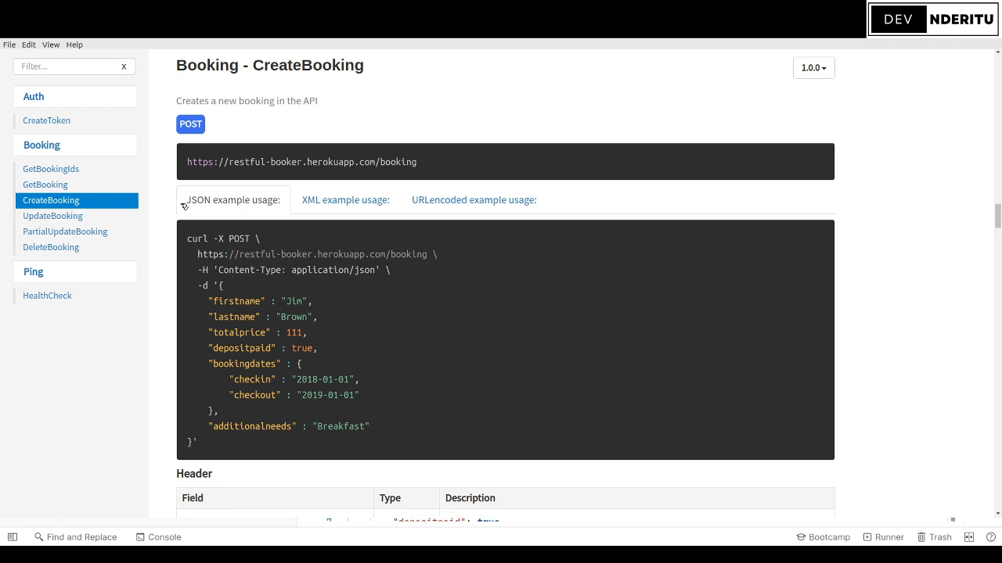
mouse_move(349, 158)
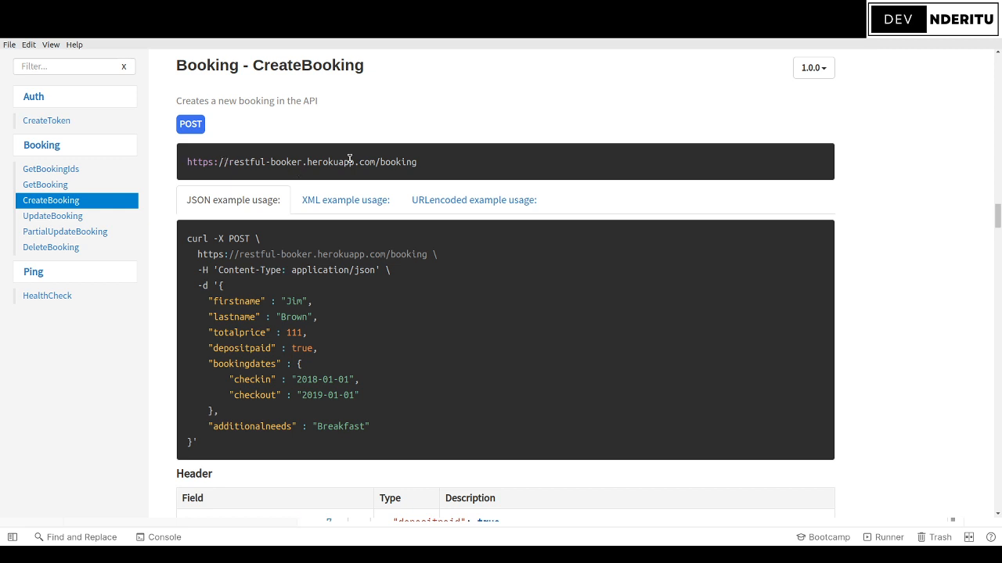
mouse_move(240, 155)
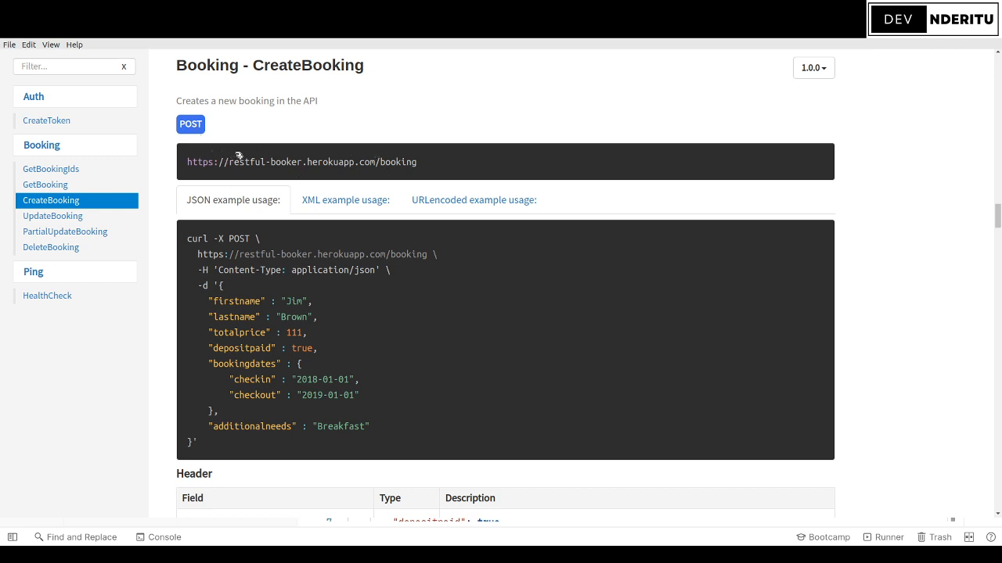
mouse_move(150, 141)
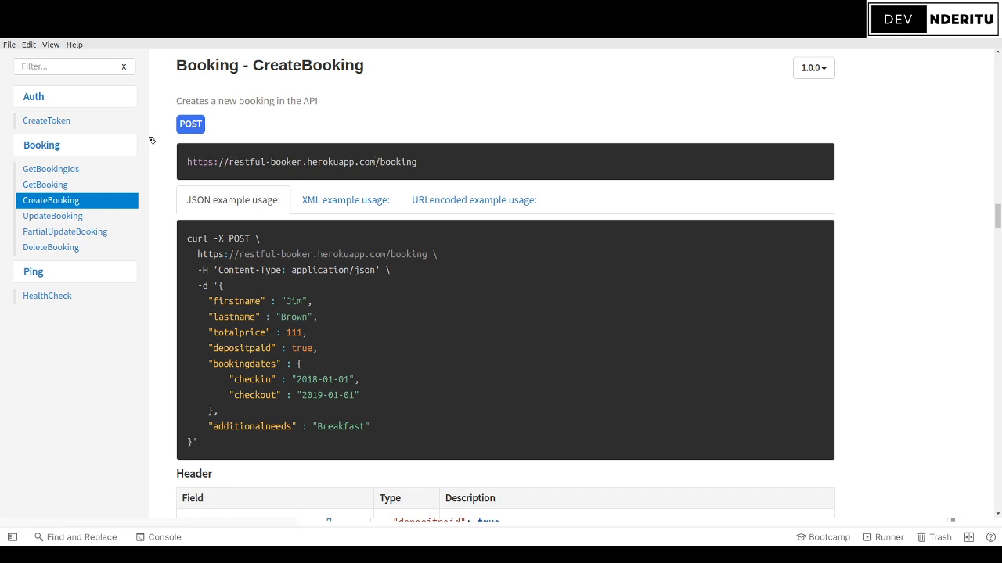
mouse_move(135, 138)
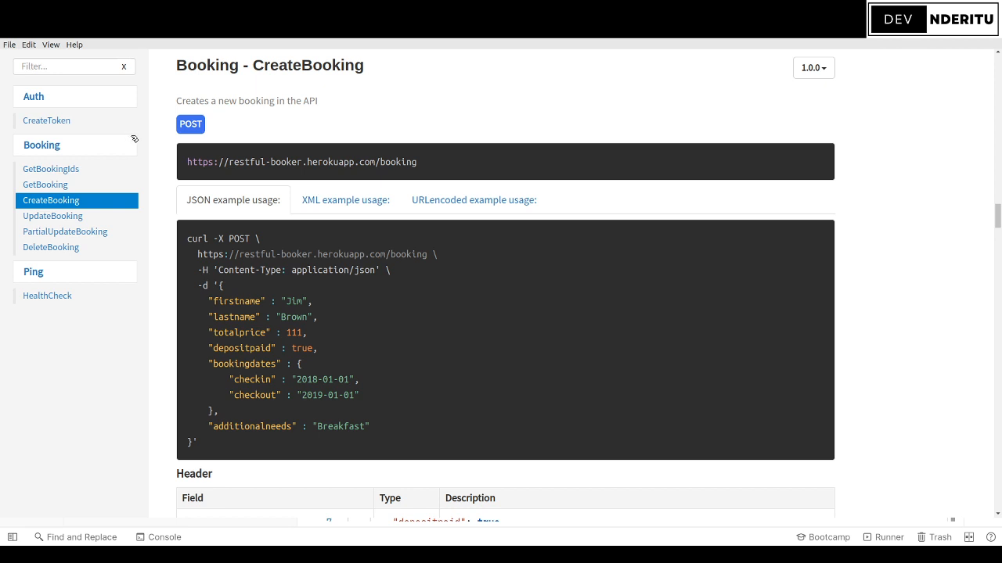
mouse_move(153, 166)
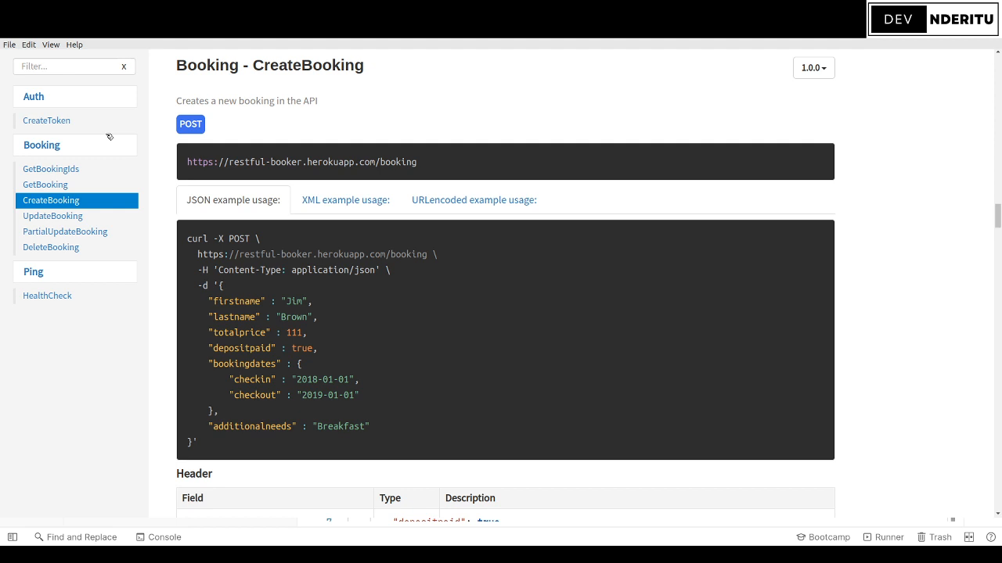
mouse_move(172, 144)
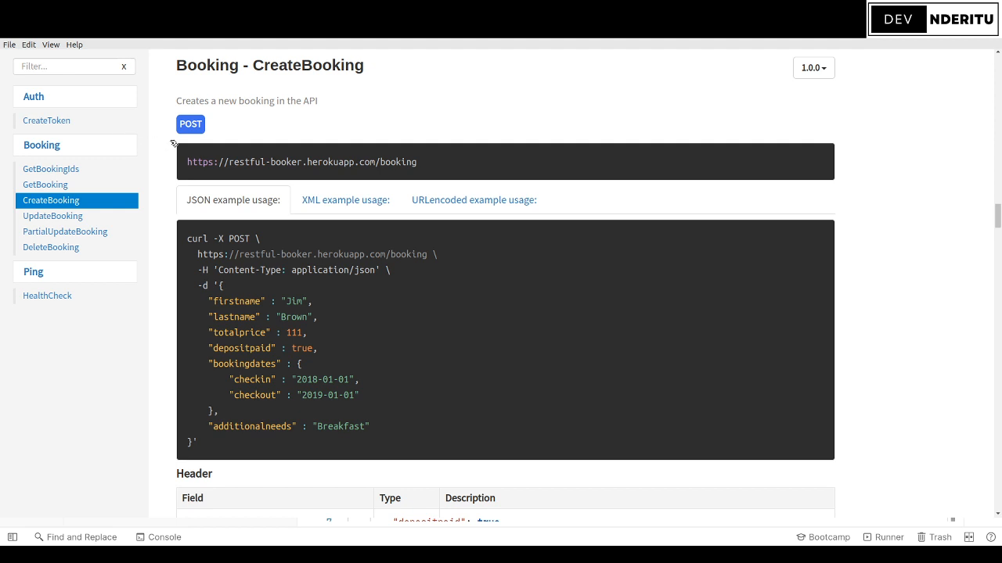
mouse_move(210, 138)
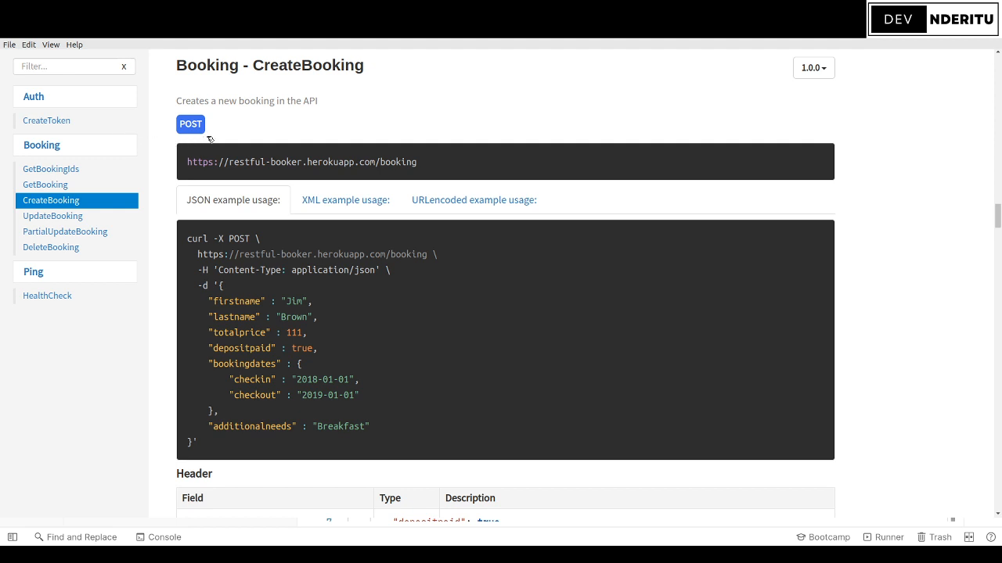
mouse_move(202, 161)
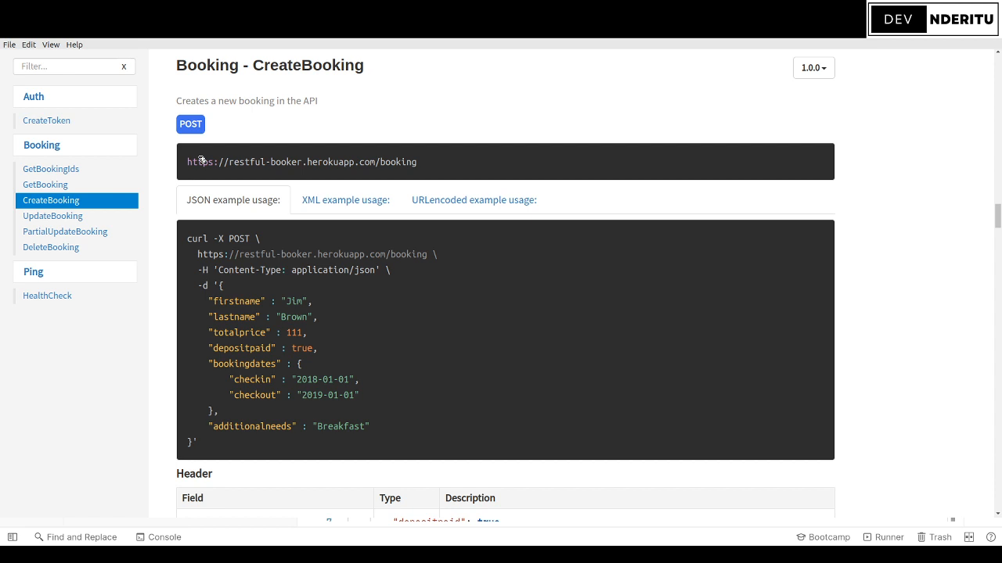
mouse_move(329, 153)
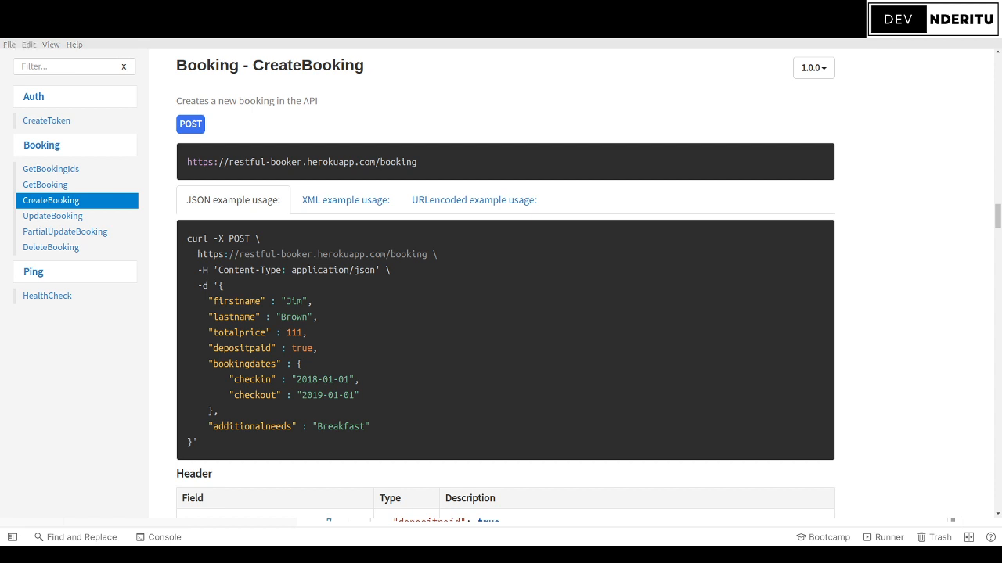
mouse_move(212, 148)
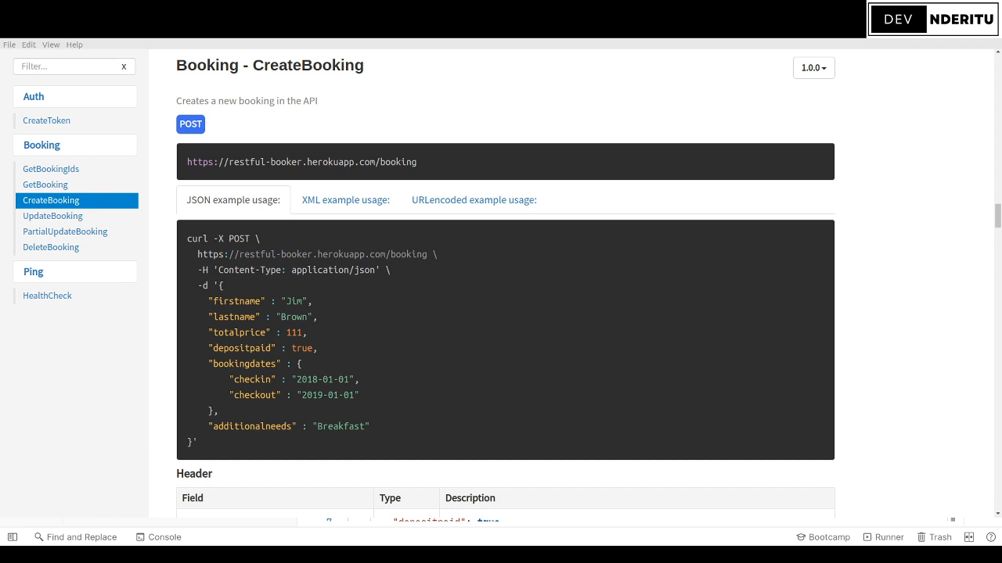
mouse_move(351, 404)
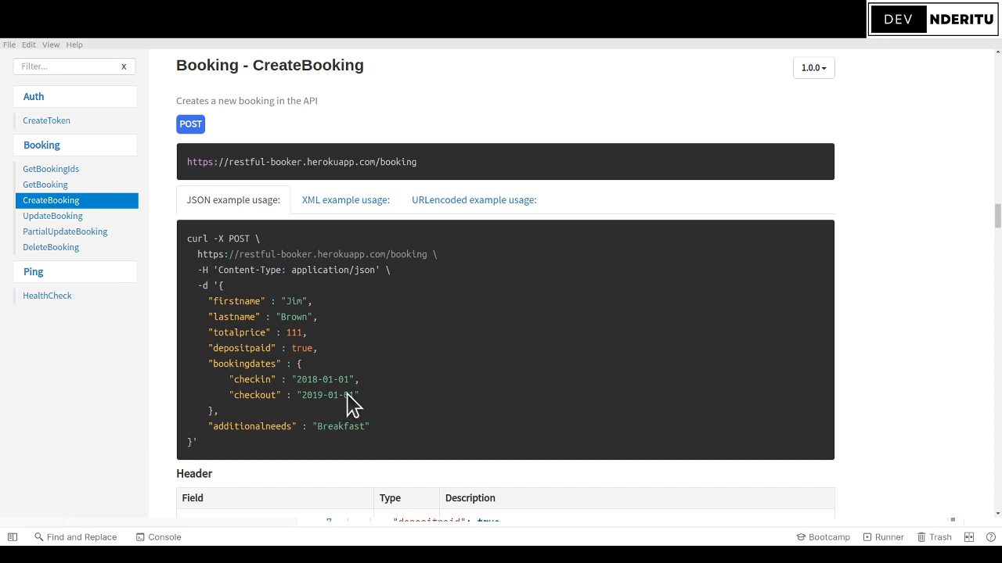
mouse_move(365, 404)
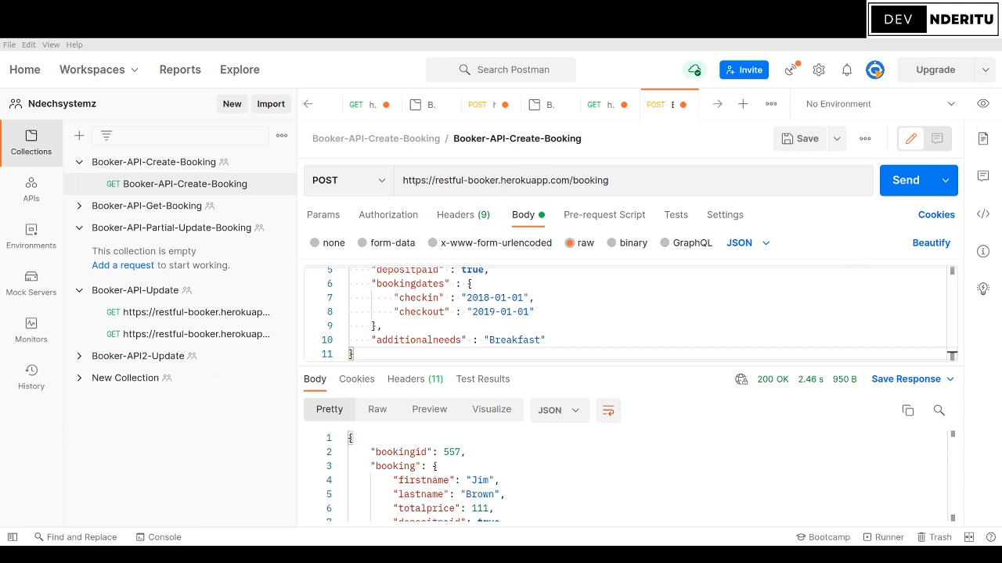
mouse_move(134, 165)
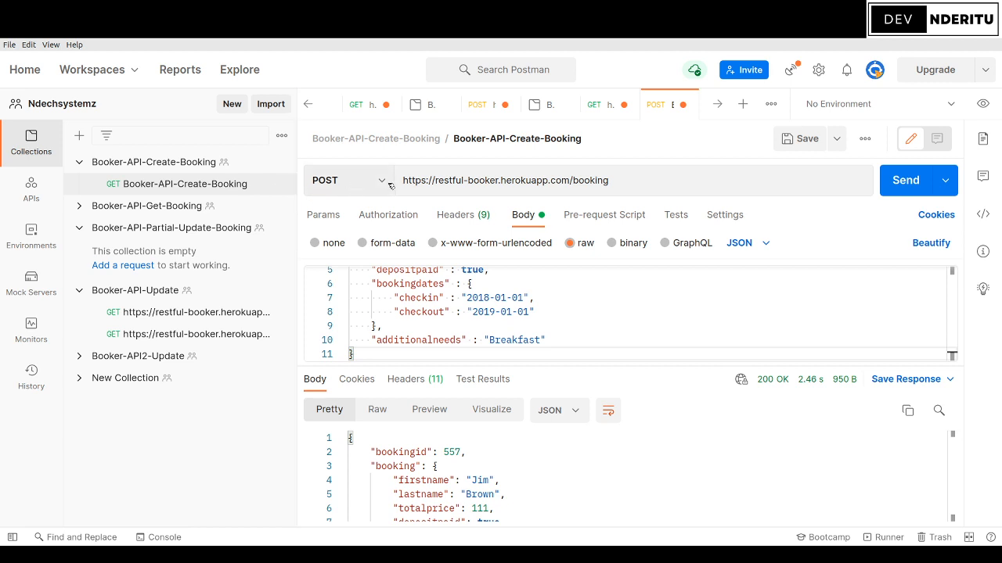
mouse_move(469, 234)
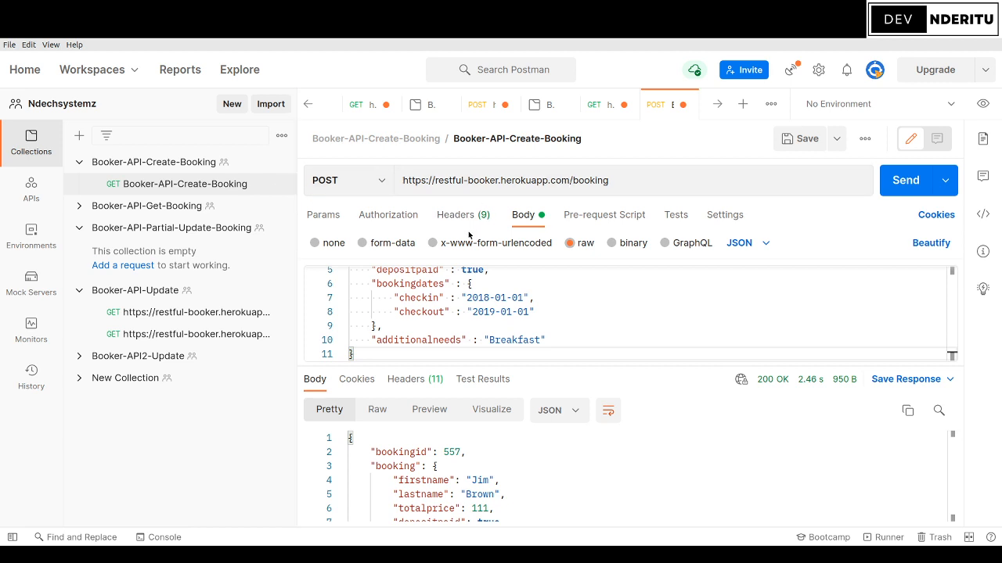
- Show the CreateBooking request's Content-Type: application/json header
click(457, 214)
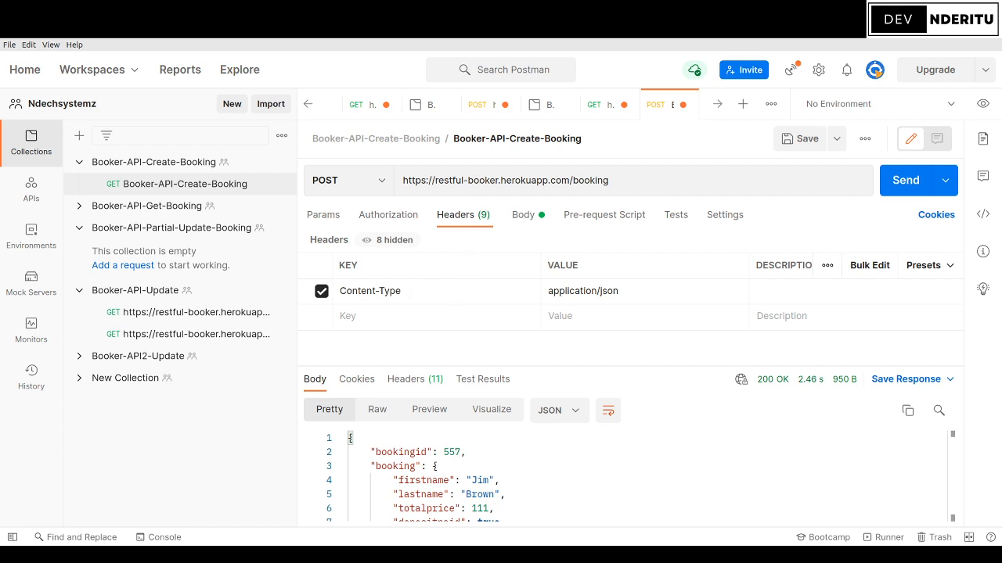
mouse_move(354, 429)
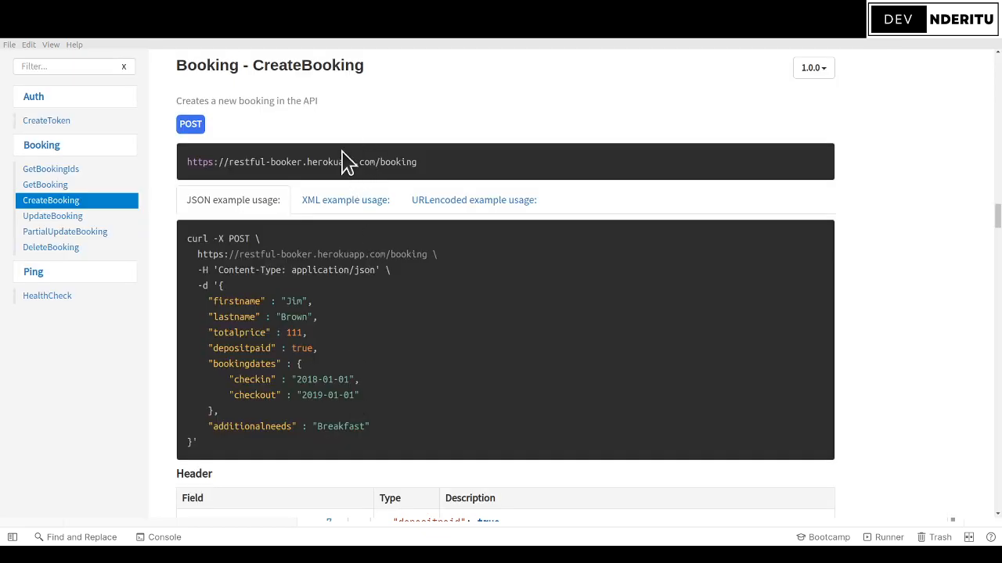
mouse_move(364, 159)
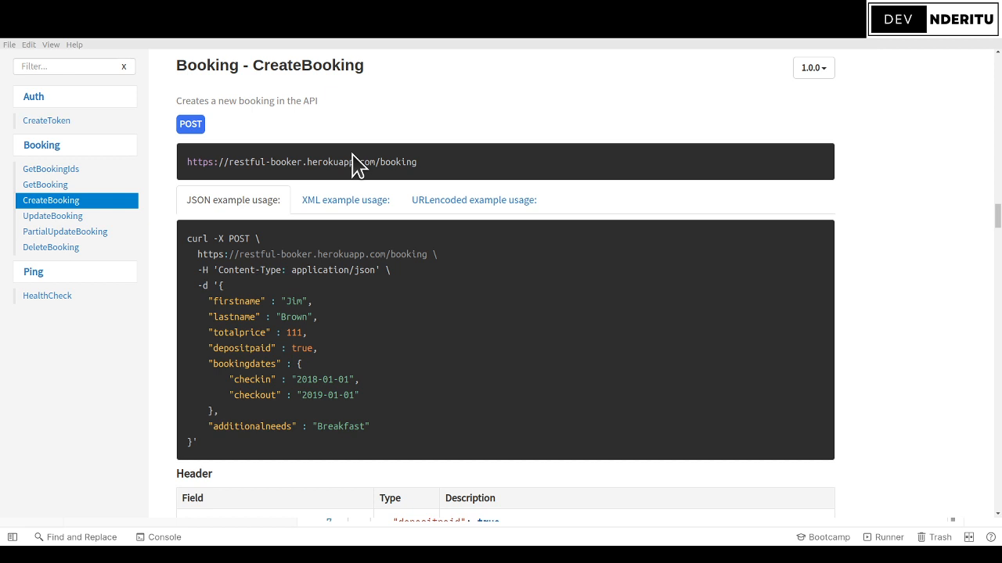
mouse_move(331, 187)
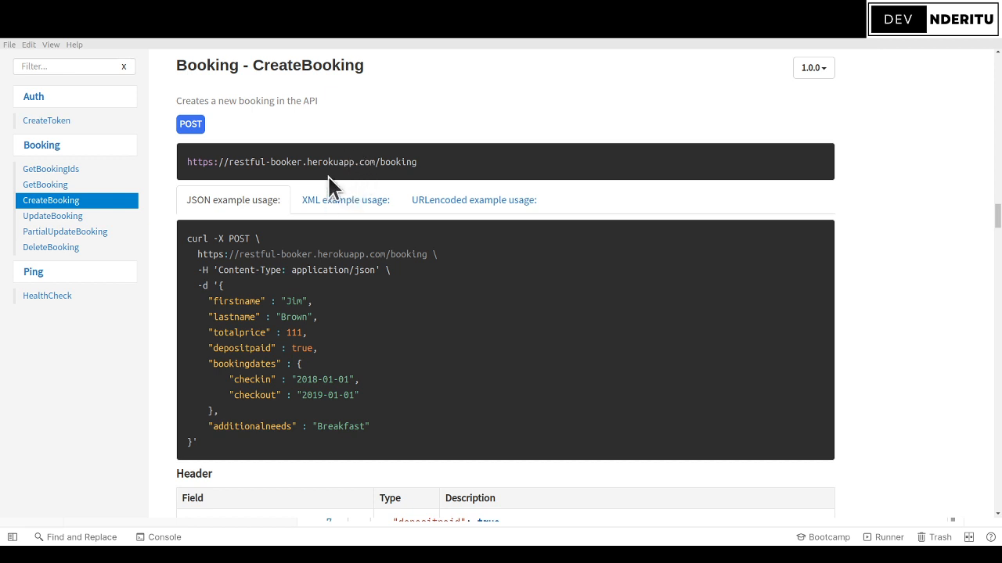
mouse_move(343, 198)
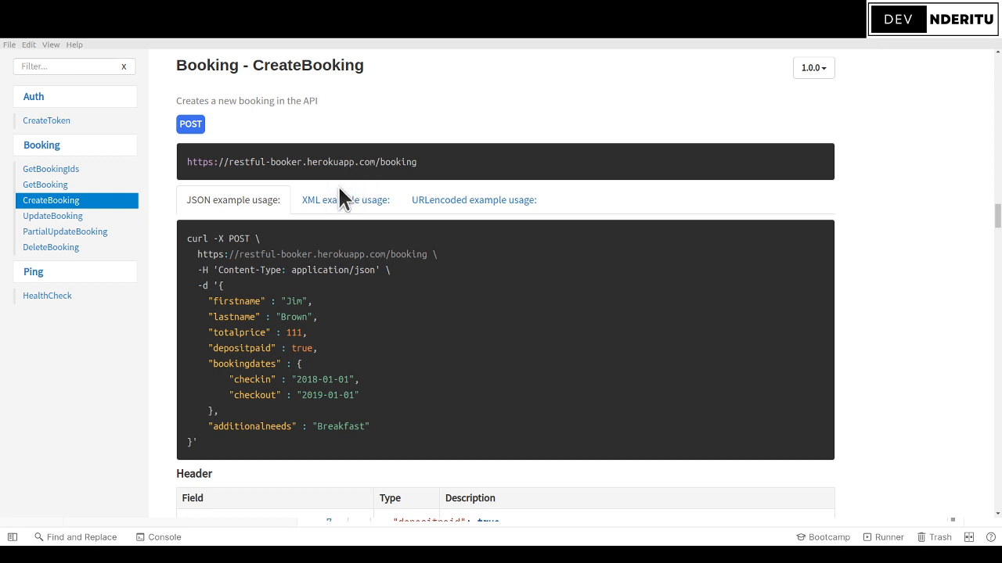
mouse_move(330, 205)
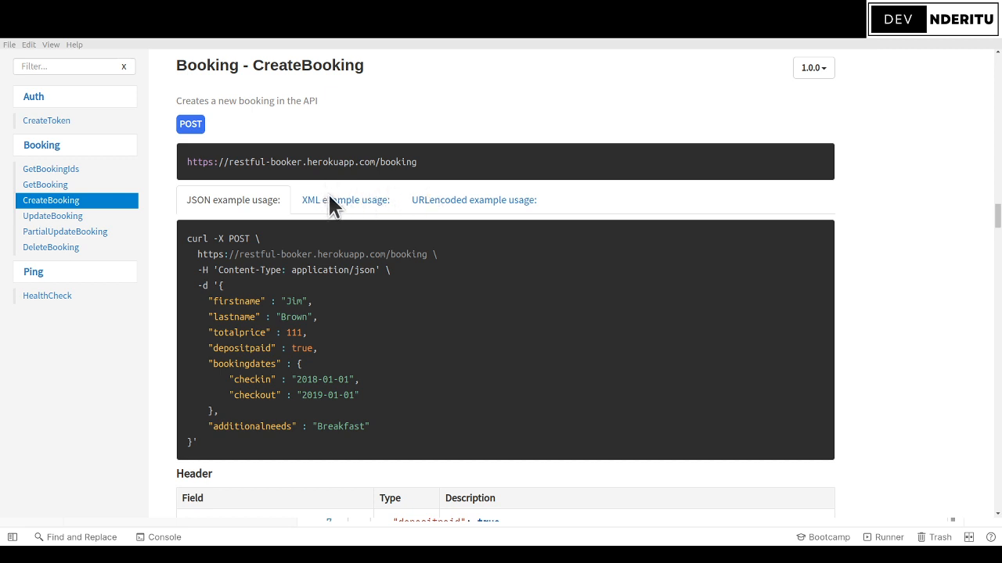
mouse_move(354, 205)
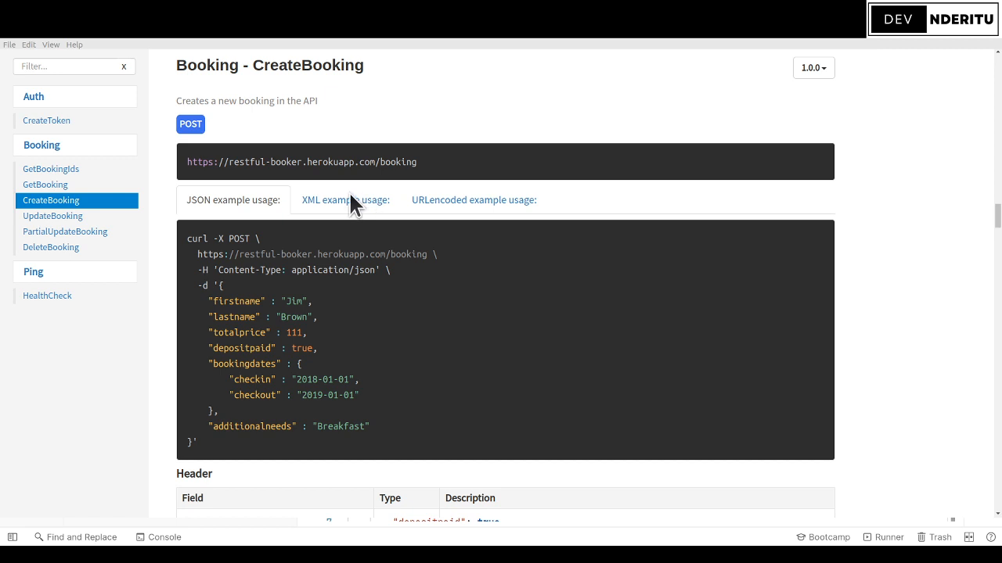
mouse_move(354, 205)
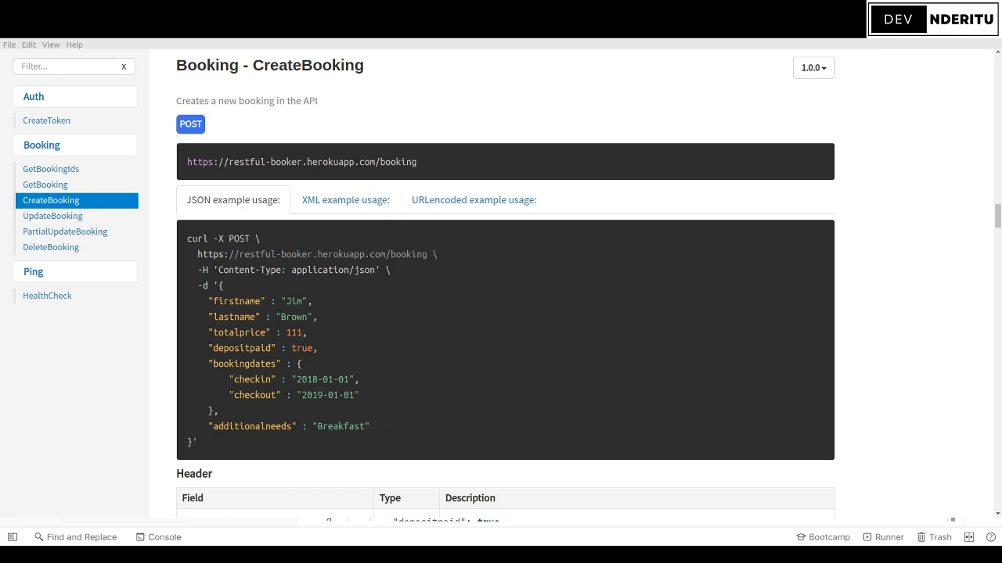
mouse_move(354, 399)
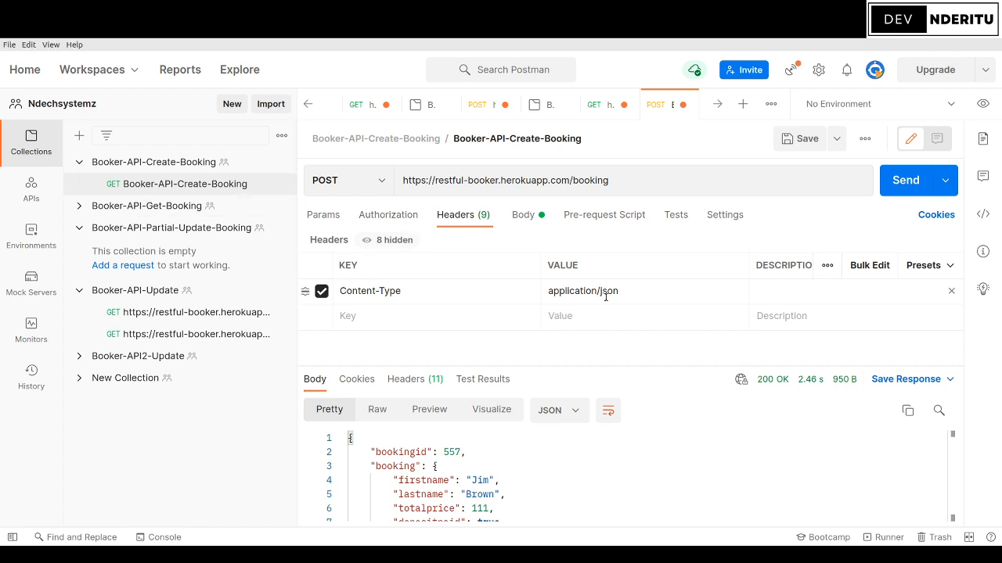
mouse_move(530, 302)
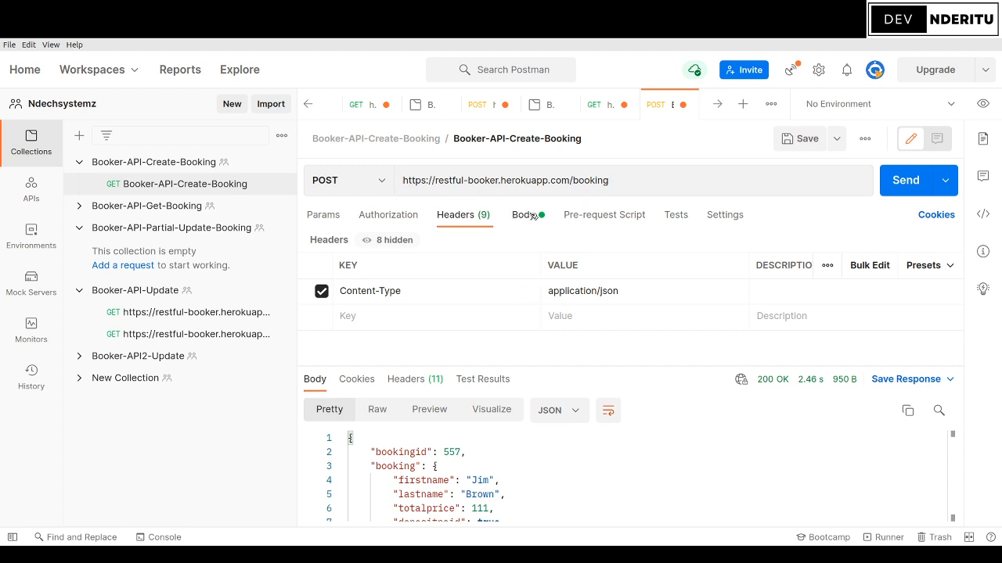
- Show the request's raw JSON body with Jim Brown's booking details
click(523, 215)
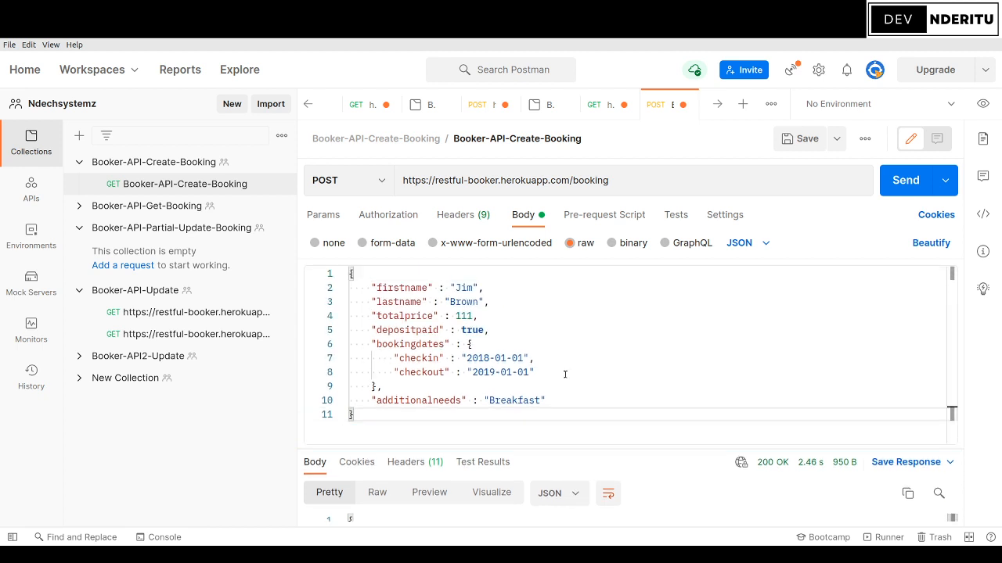
mouse_move(450, 331)
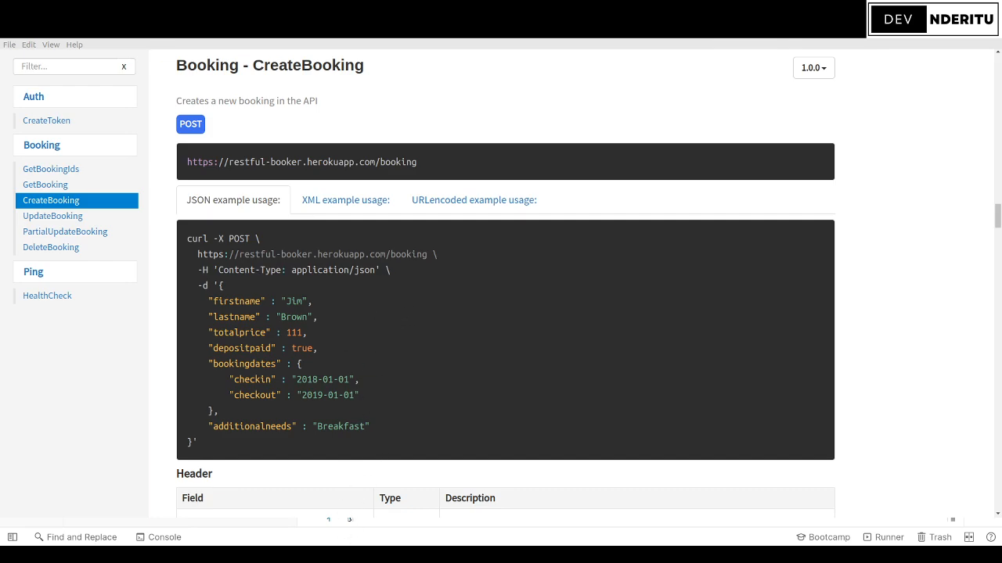
mouse_move(195, 454)
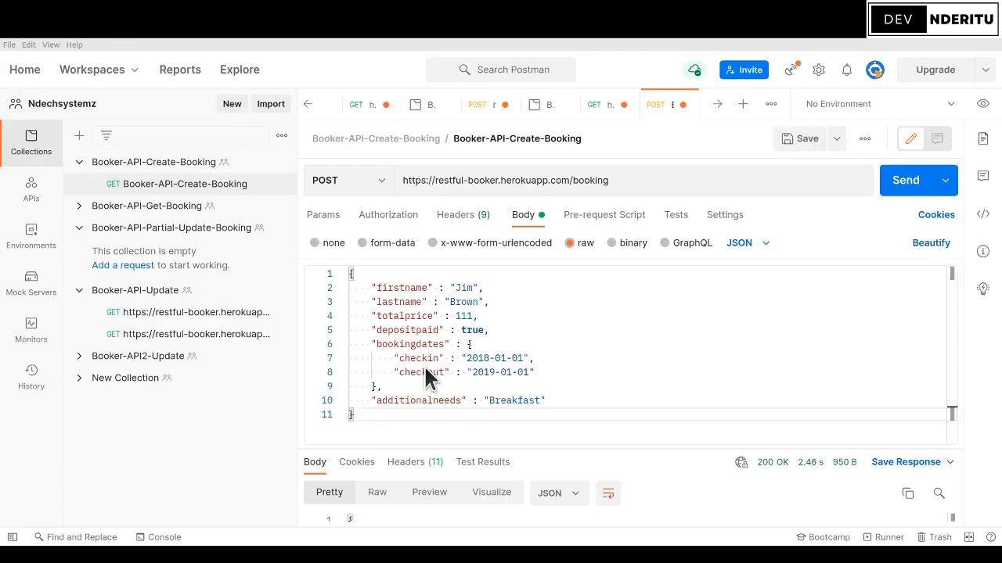
mouse_move(435, 332)
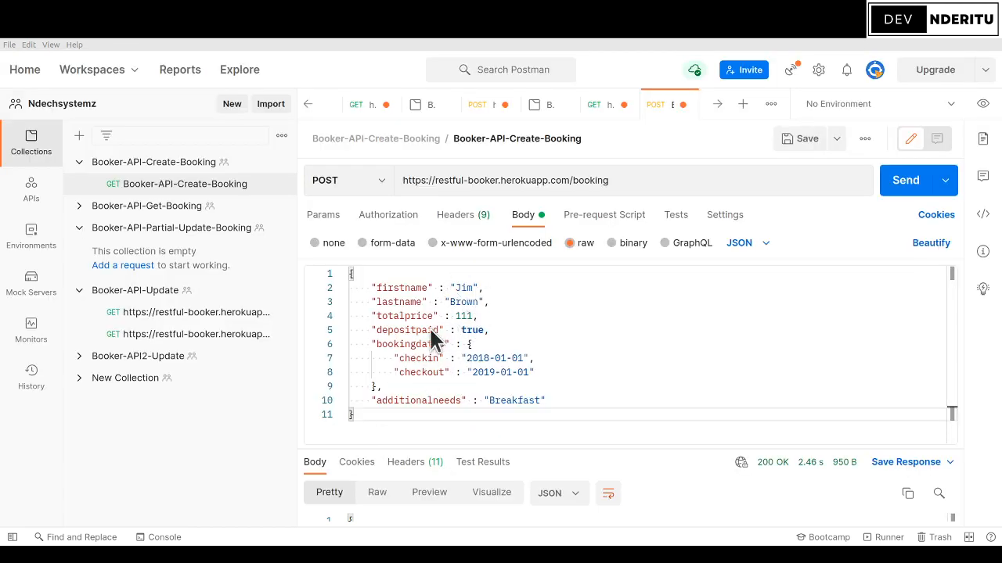
mouse_move(437, 342)
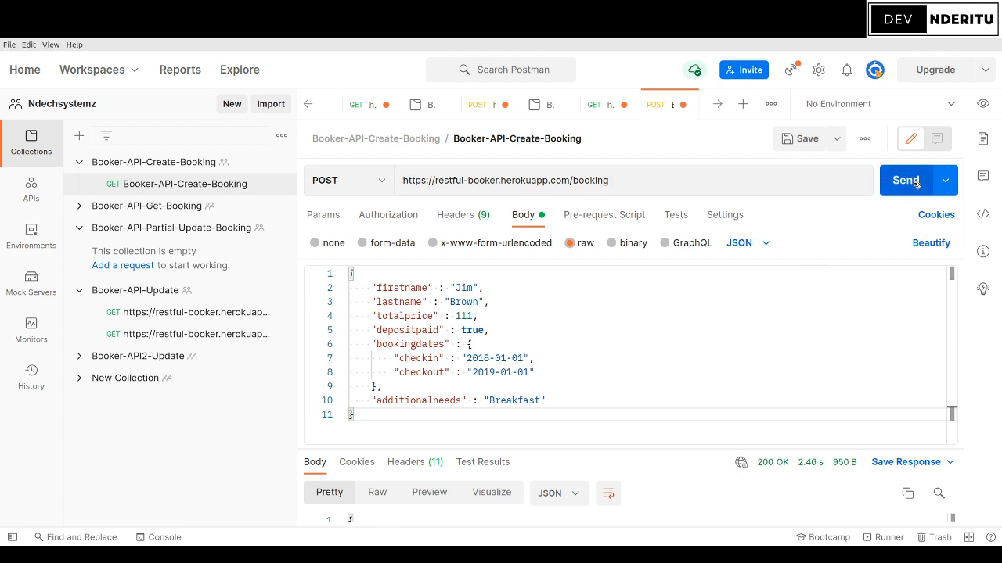
- Send the CreateBooking POST and read the 200 OK response with bookingid 3745
click(906, 180)
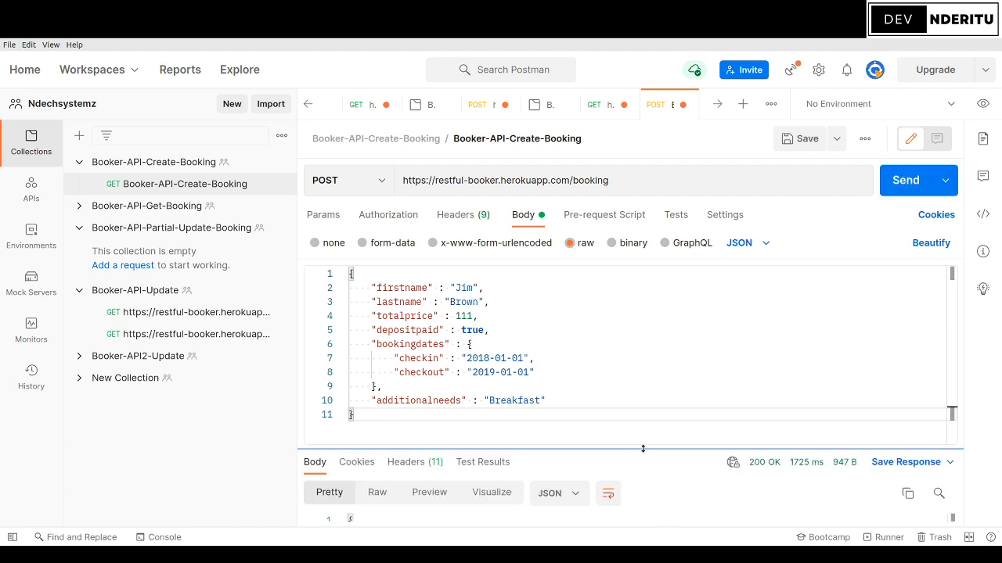
drag(641, 448, 642, 282)
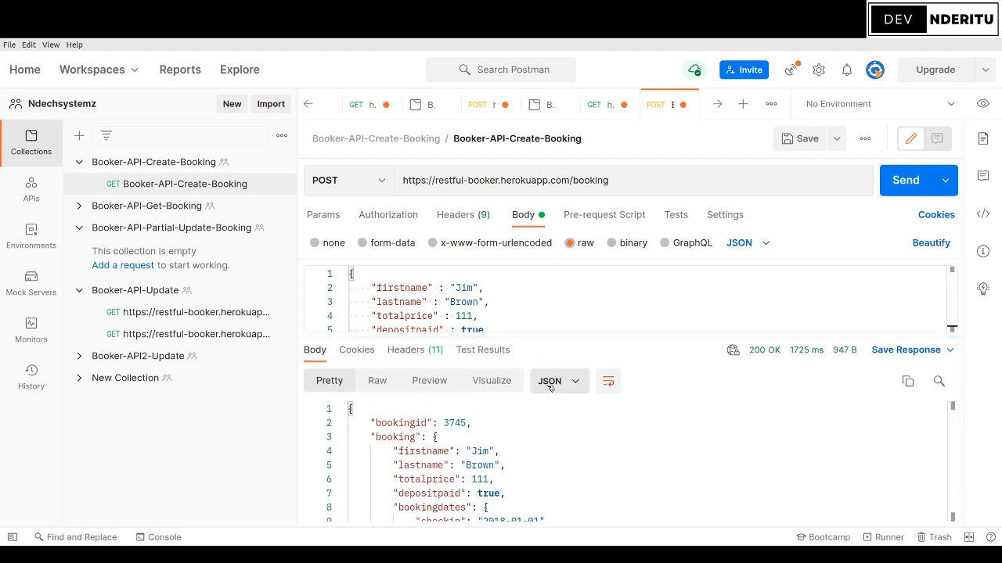
mouse_move(561, 467)
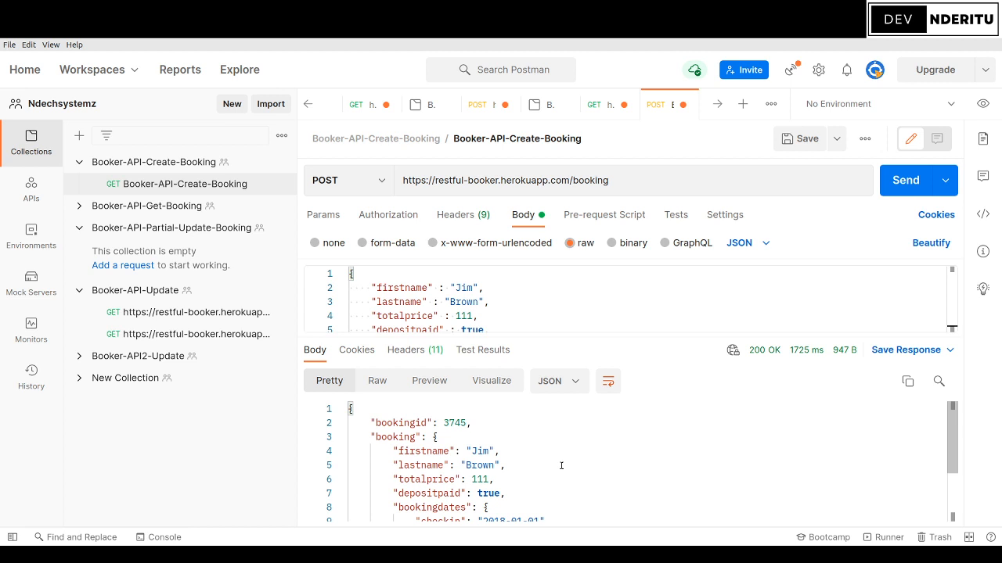
scroll(down, 3)
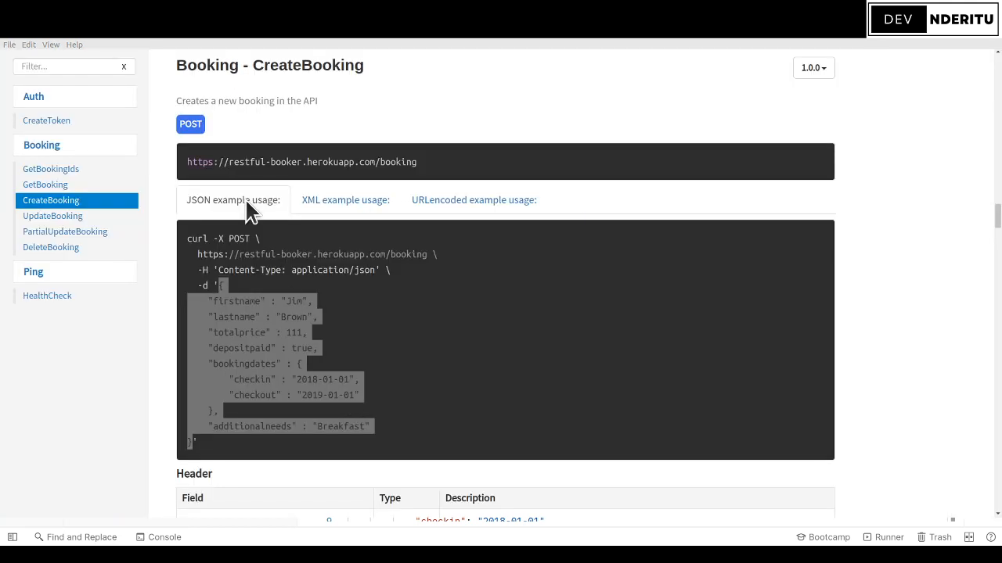
mouse_move(253, 141)
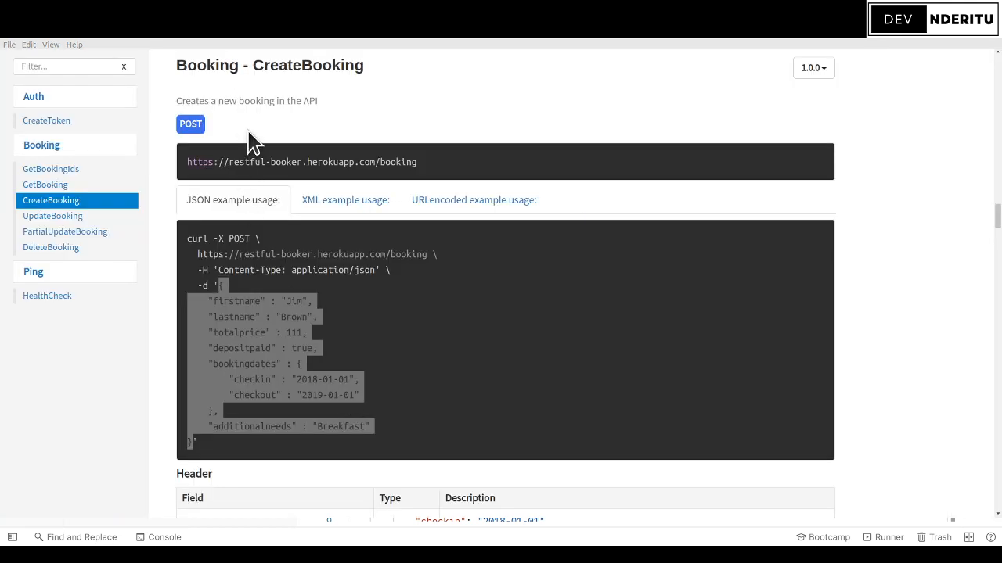
mouse_move(237, 184)
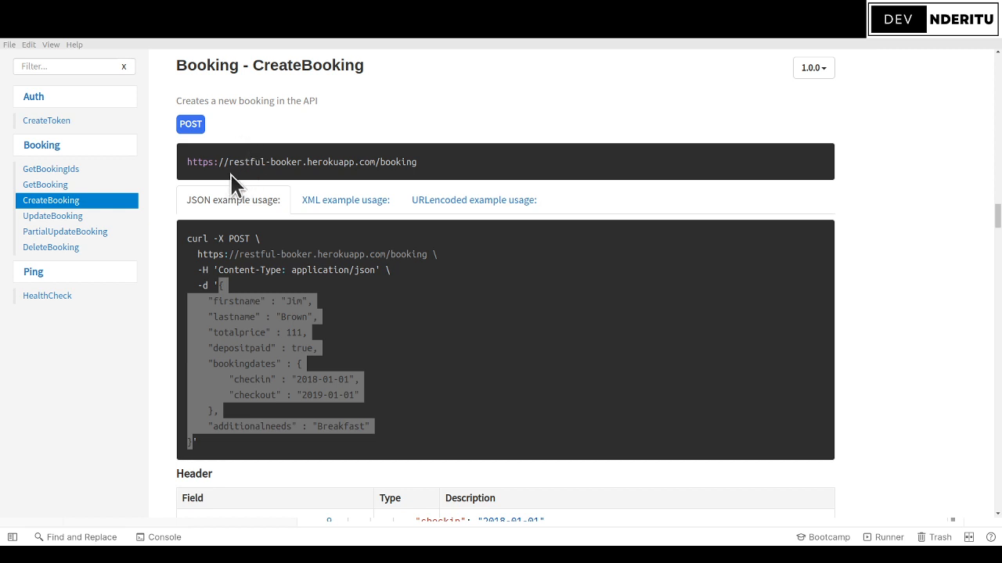
mouse_move(247, 202)
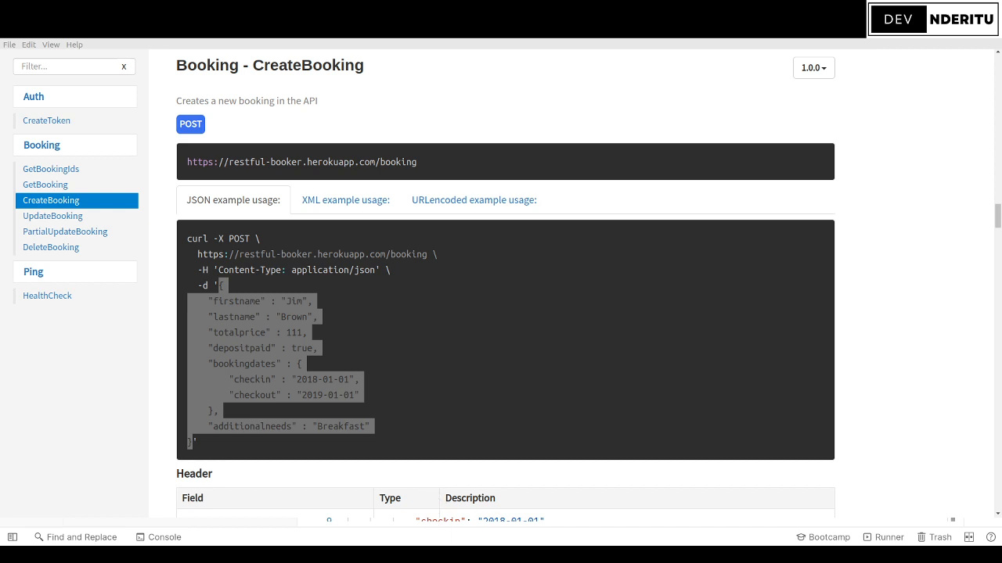
mouse_move(955, 493)
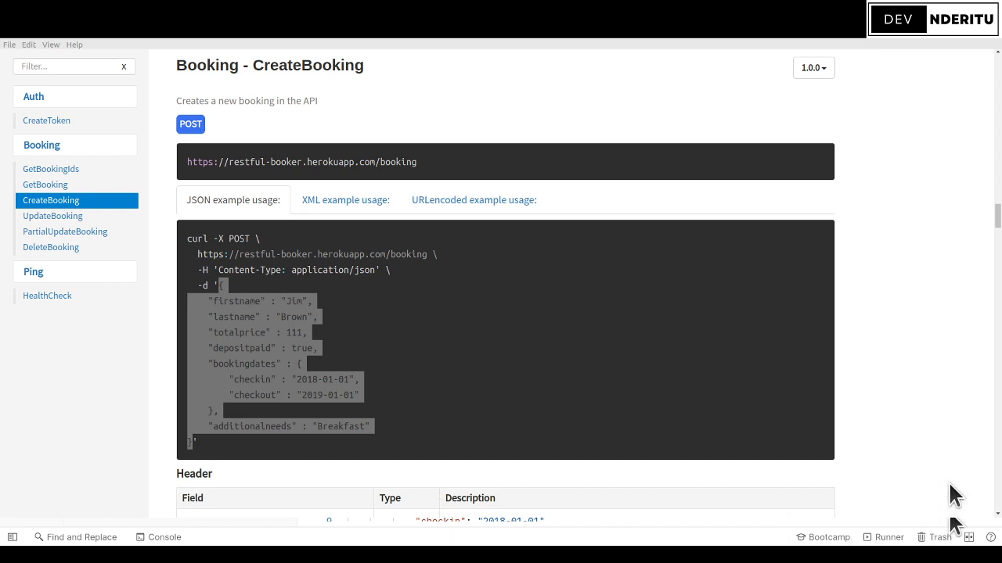